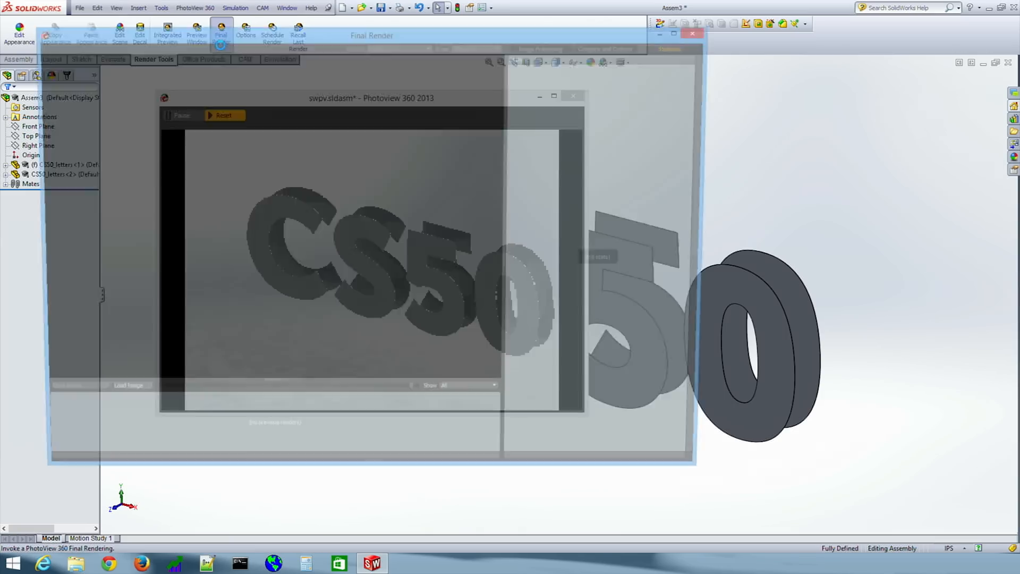
Step: Open the part containing the CS50 letter outline sketch and point to Extruded Boss/Base
left_click(221, 32)
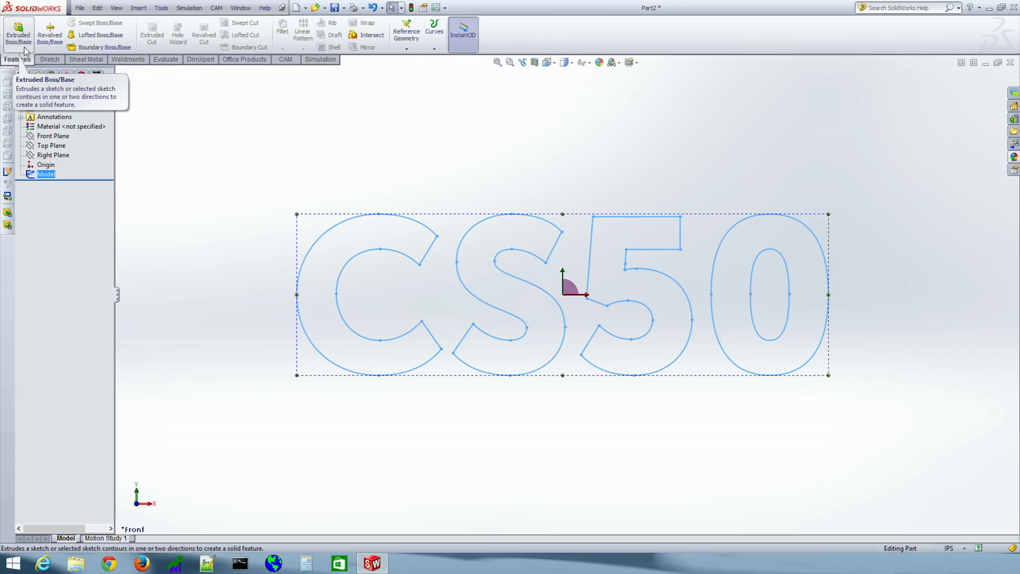
left_click(18, 34)
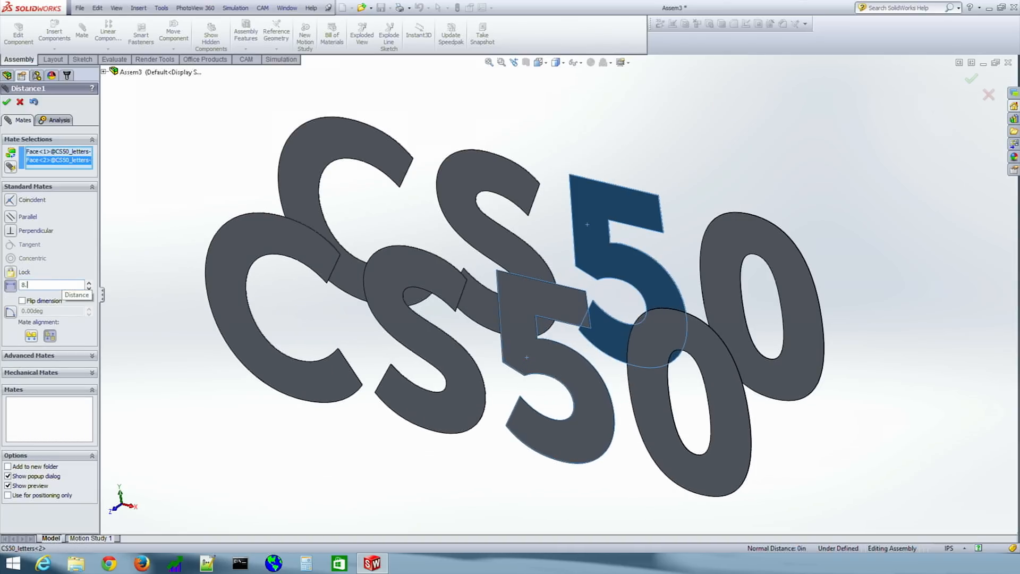
Step: Confirm the 8 in distance mate and orbit to view both plates' thickness
left_click(6, 102)
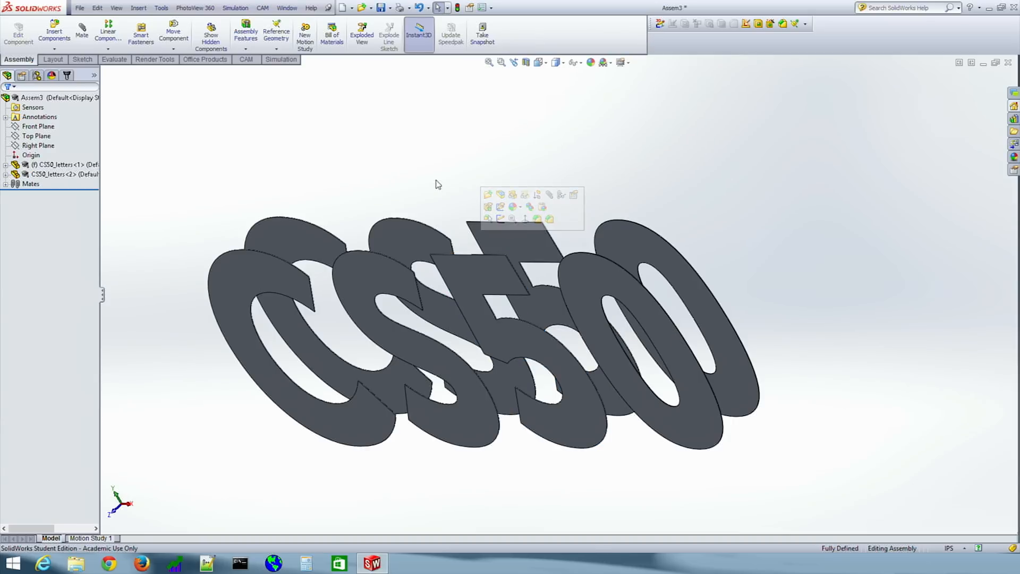
left_click_drag(435, 184, 510, 208)
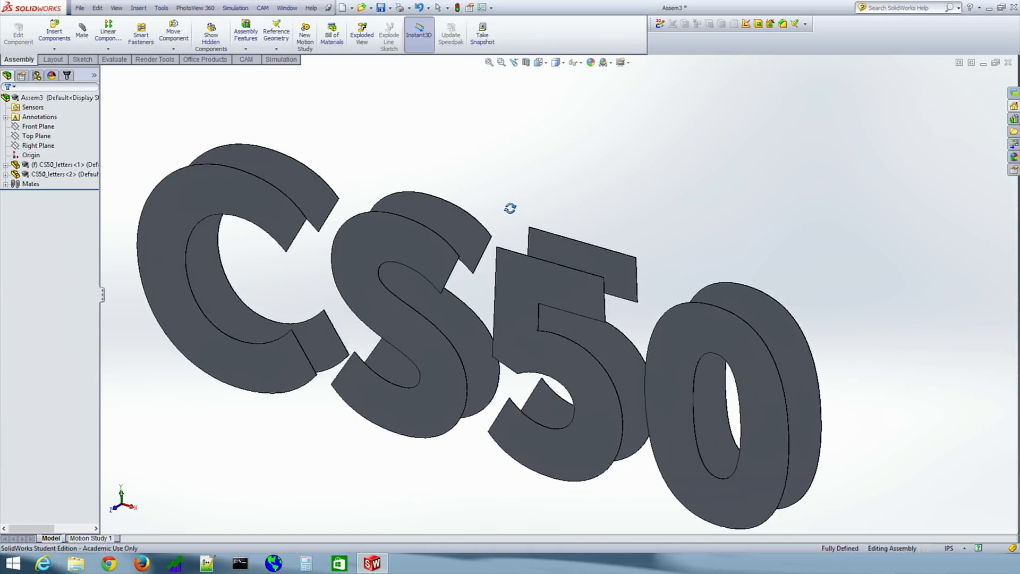